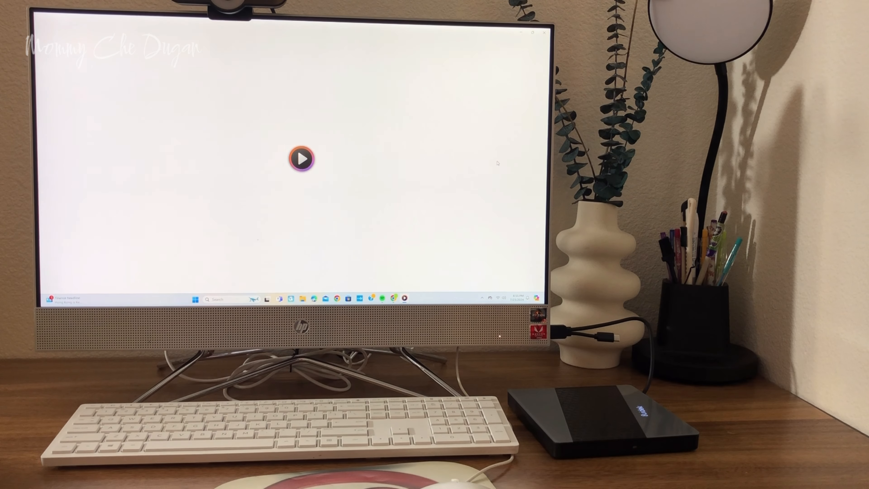
- Start playback of the inserted audio CD so the track "Let Me In" plays
click(302, 158)
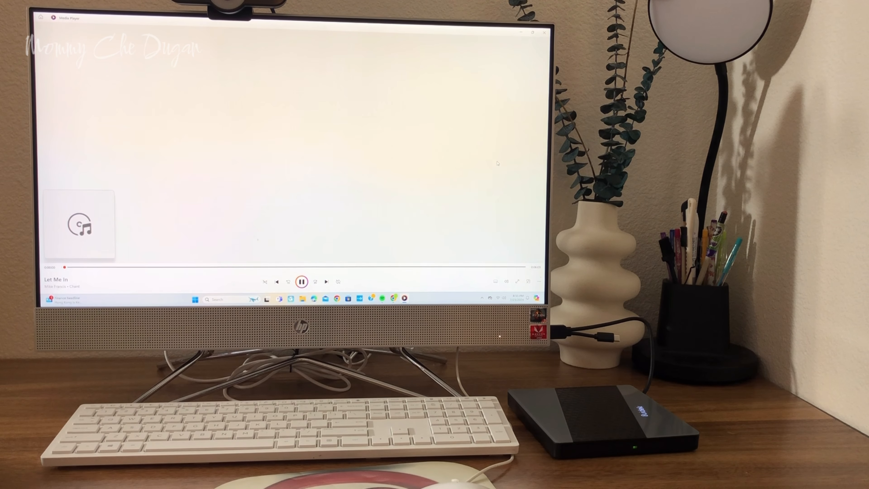